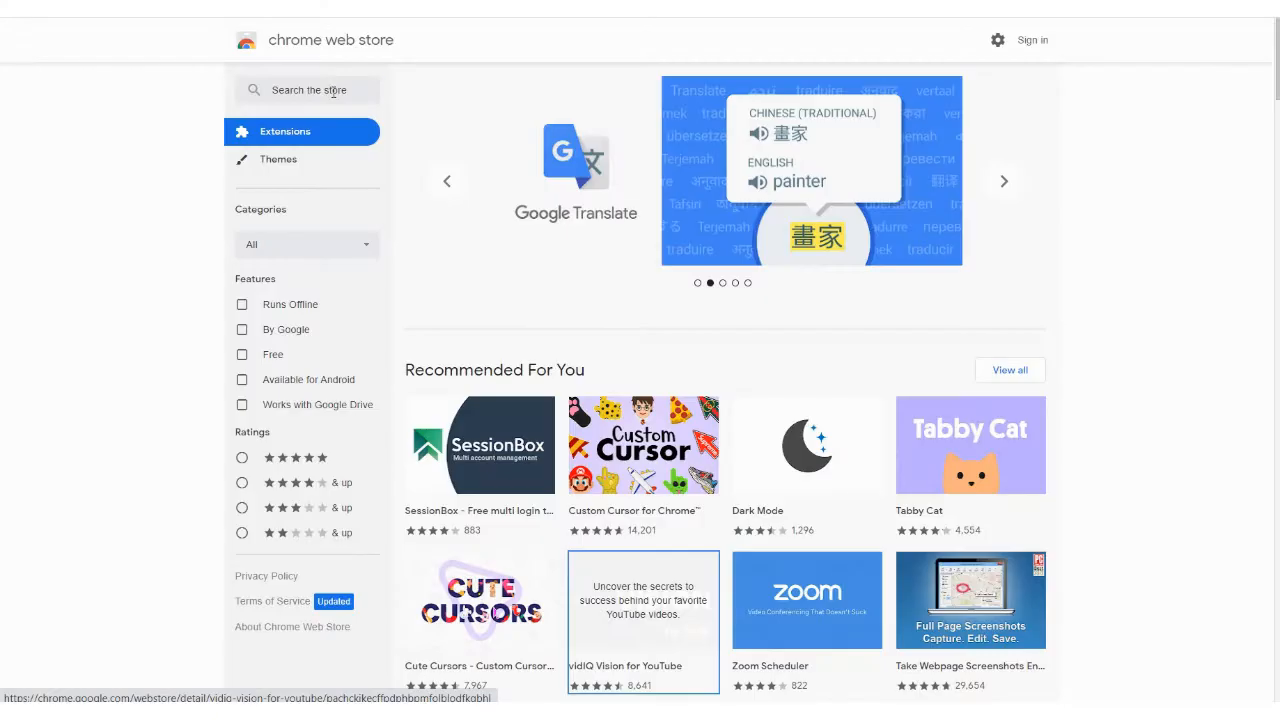
Search the Chrome Web Store for 'MyLoft' and add the MyLOFT extension to Chrome.
type("MyLoft")
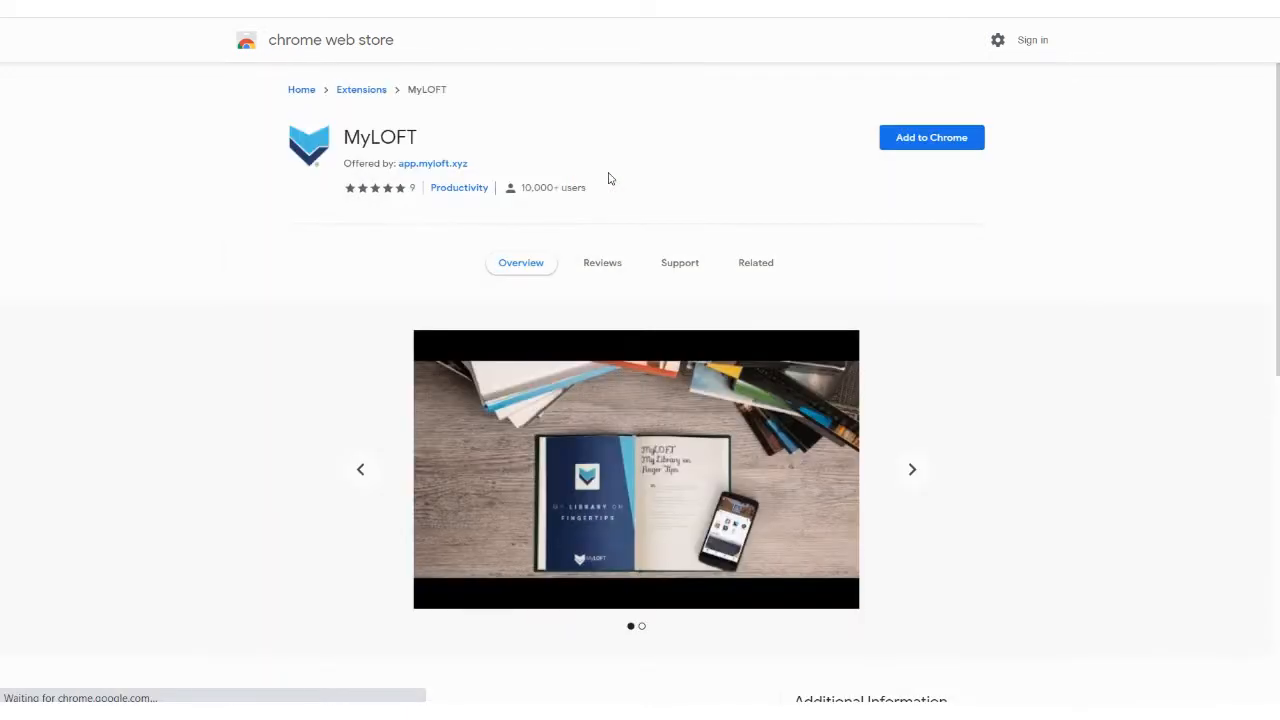
left_click(932, 136)
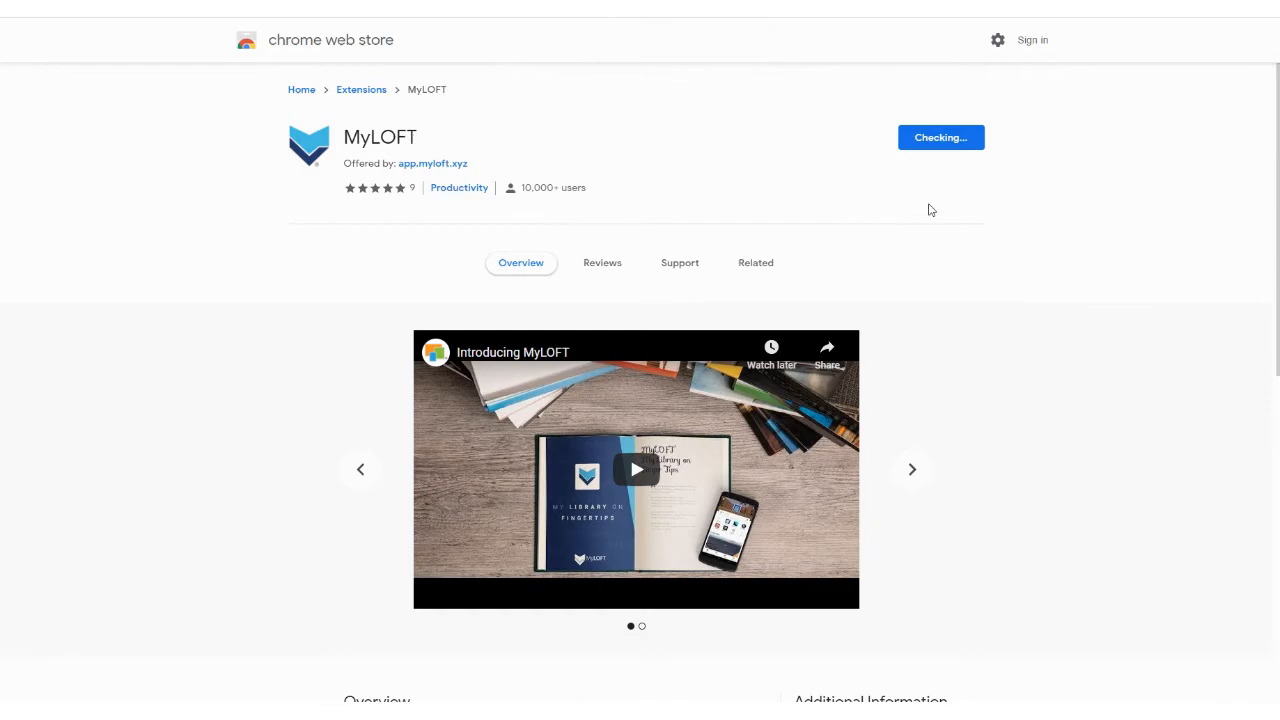
left_click(940, 136)
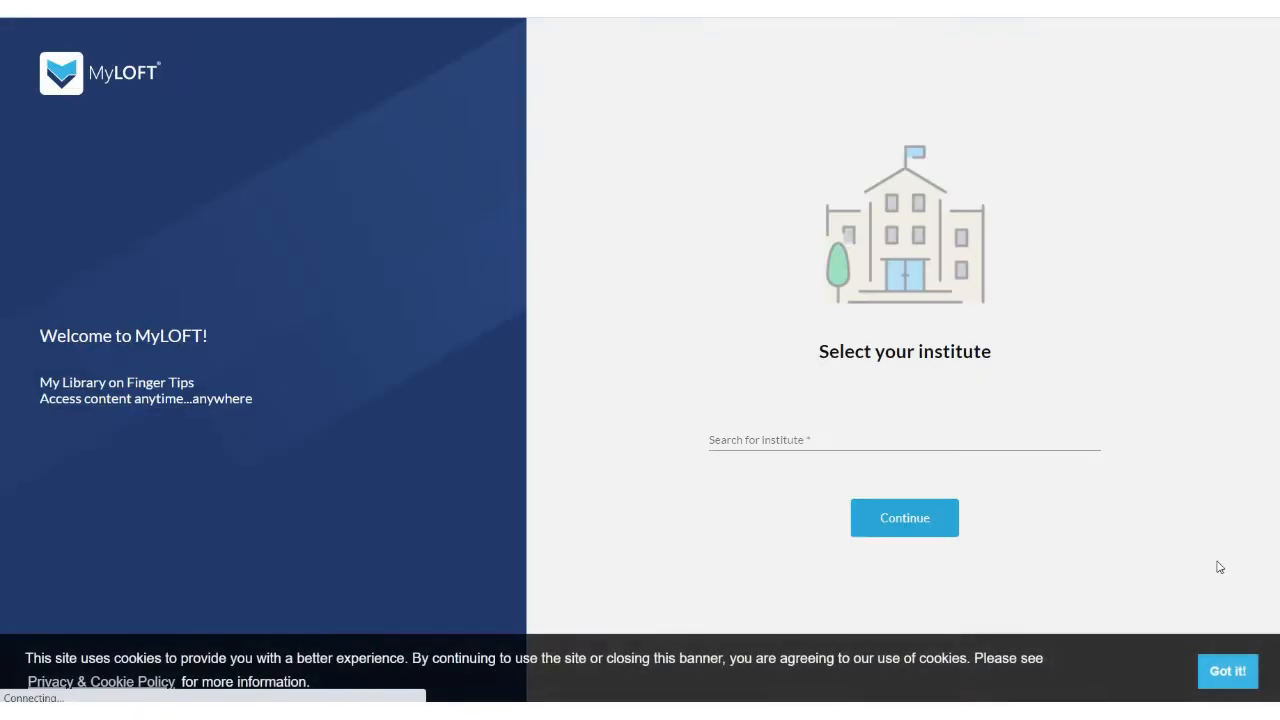
Dismiss the cookie notice, choose the iGroup institute and sign in with the institute account.
left_click(1228, 672)
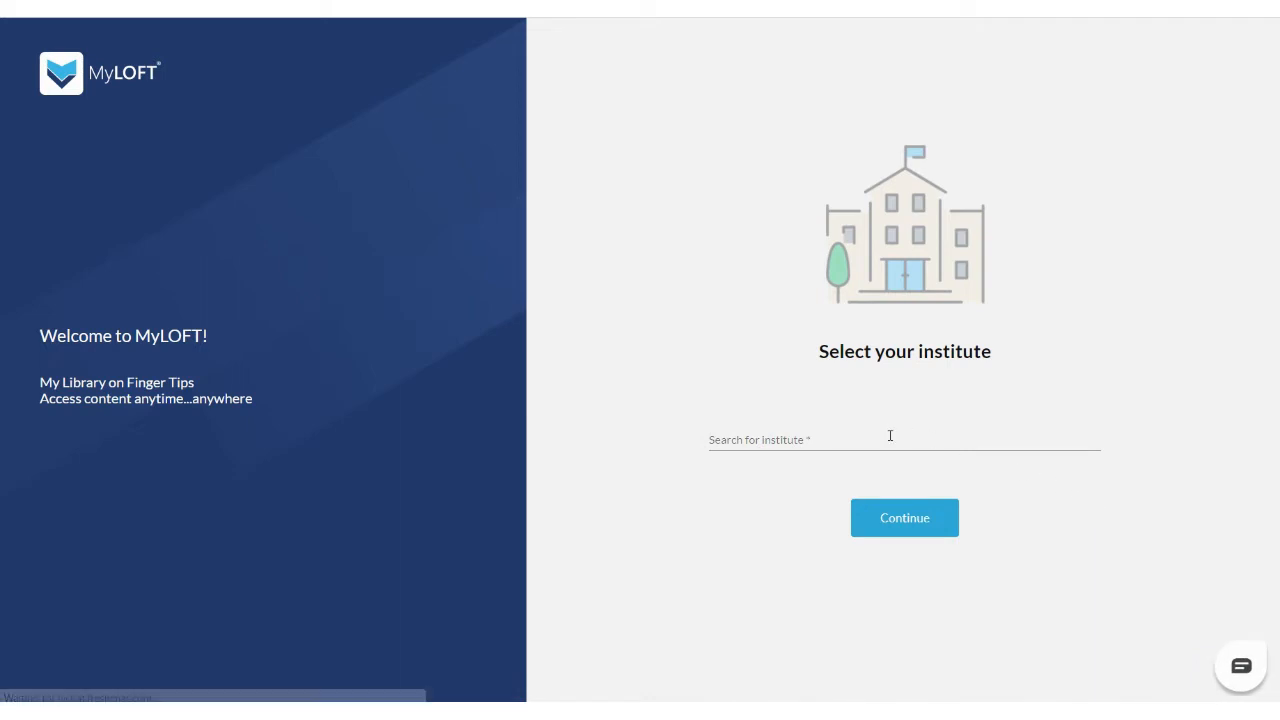
type("iGroup")
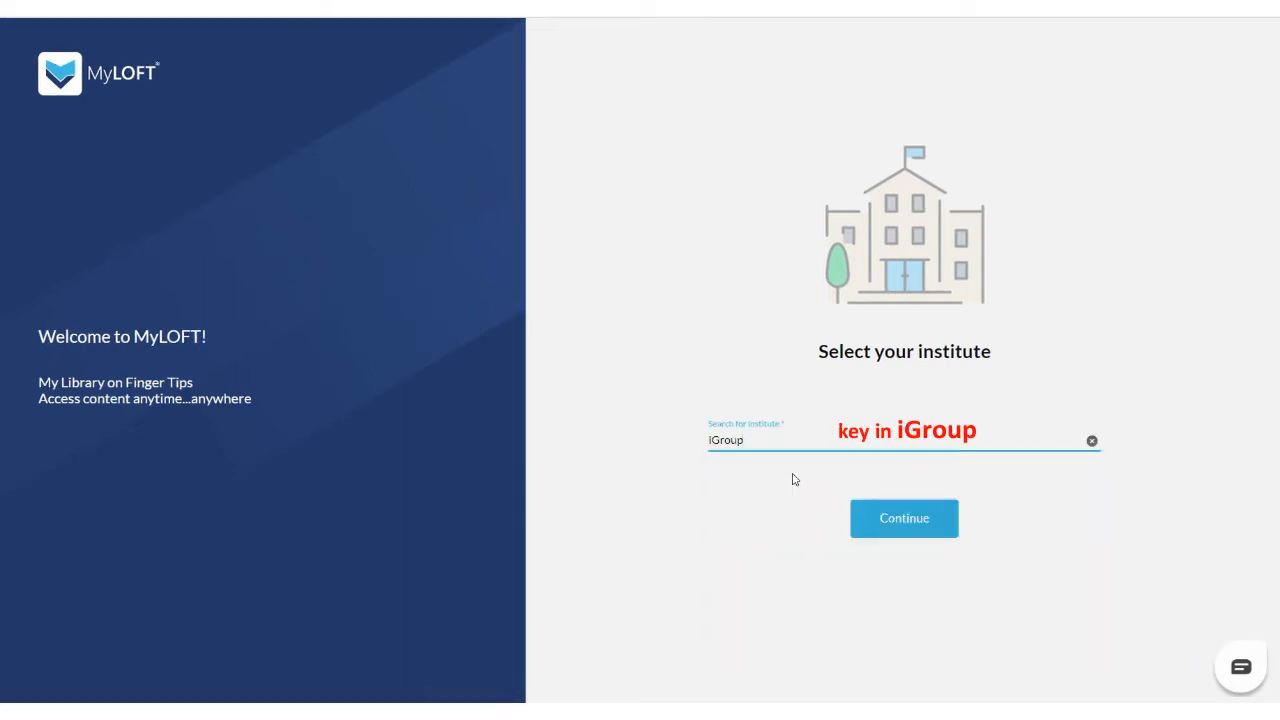
left_click(904, 518)
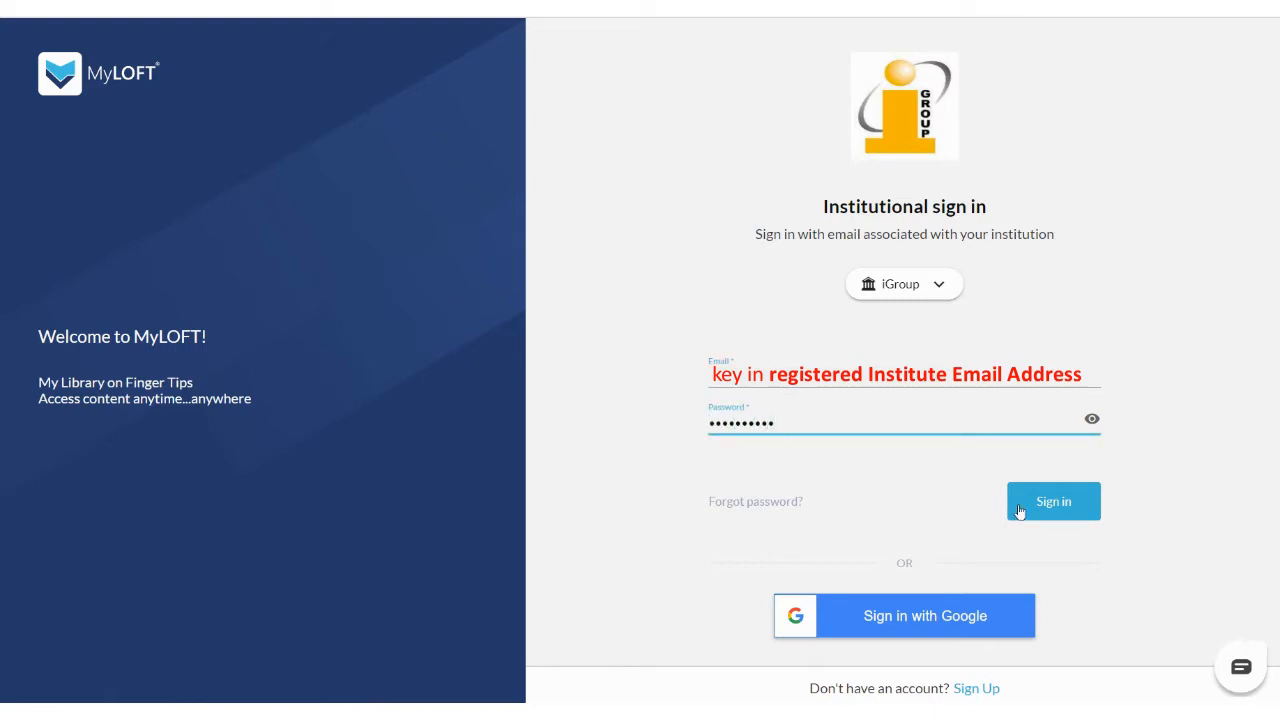
left_click(1052, 500)
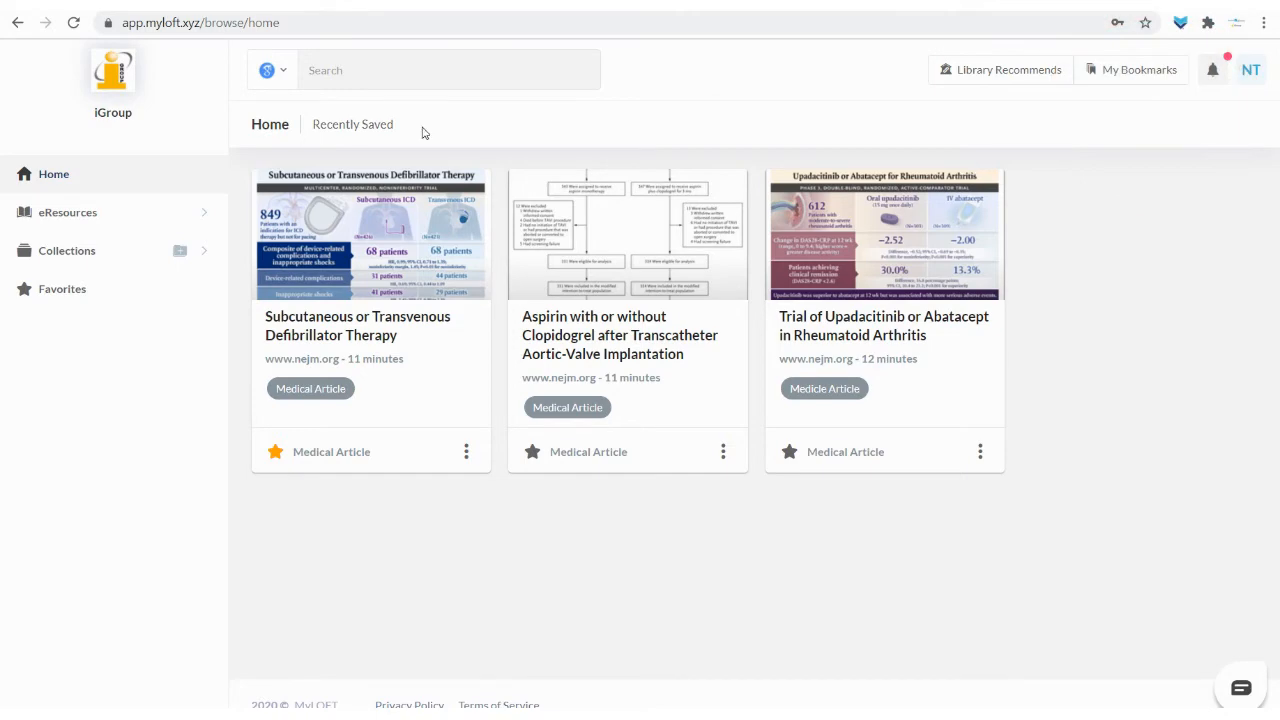
Expand eResources and reach the Database list to get to the BioMed Central article.
left_click(68, 212)
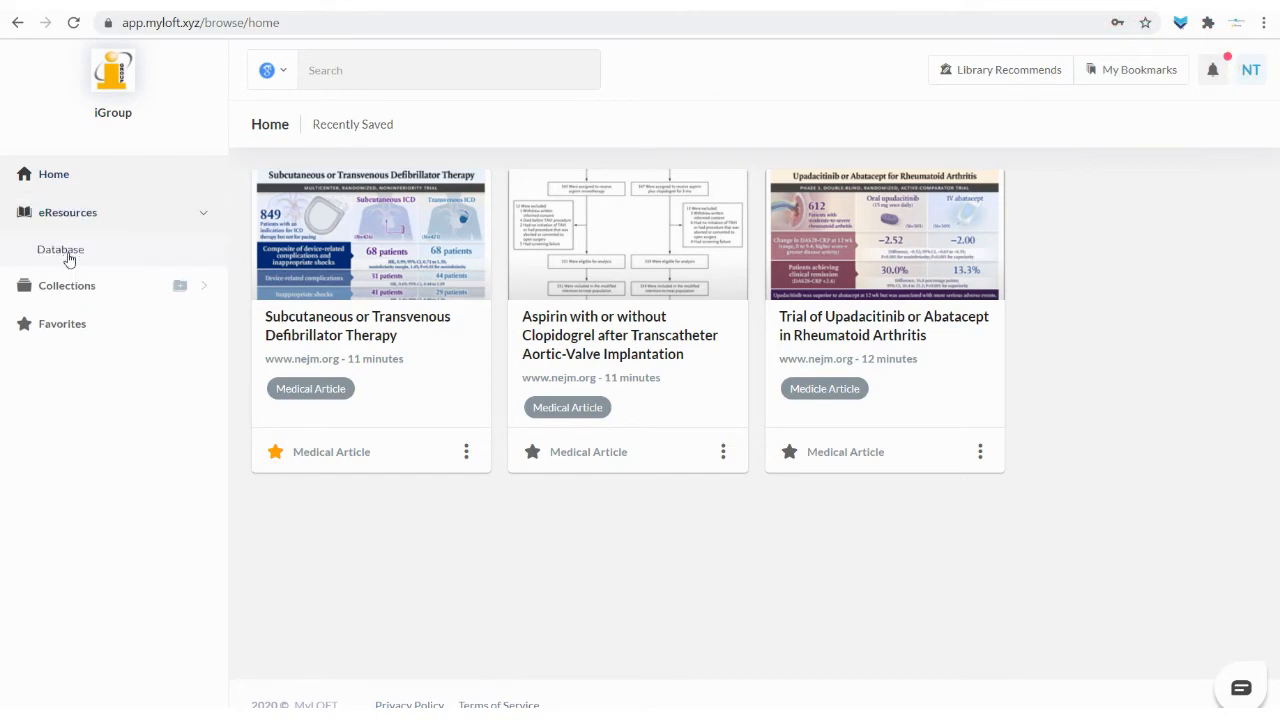
left_click(60, 248)
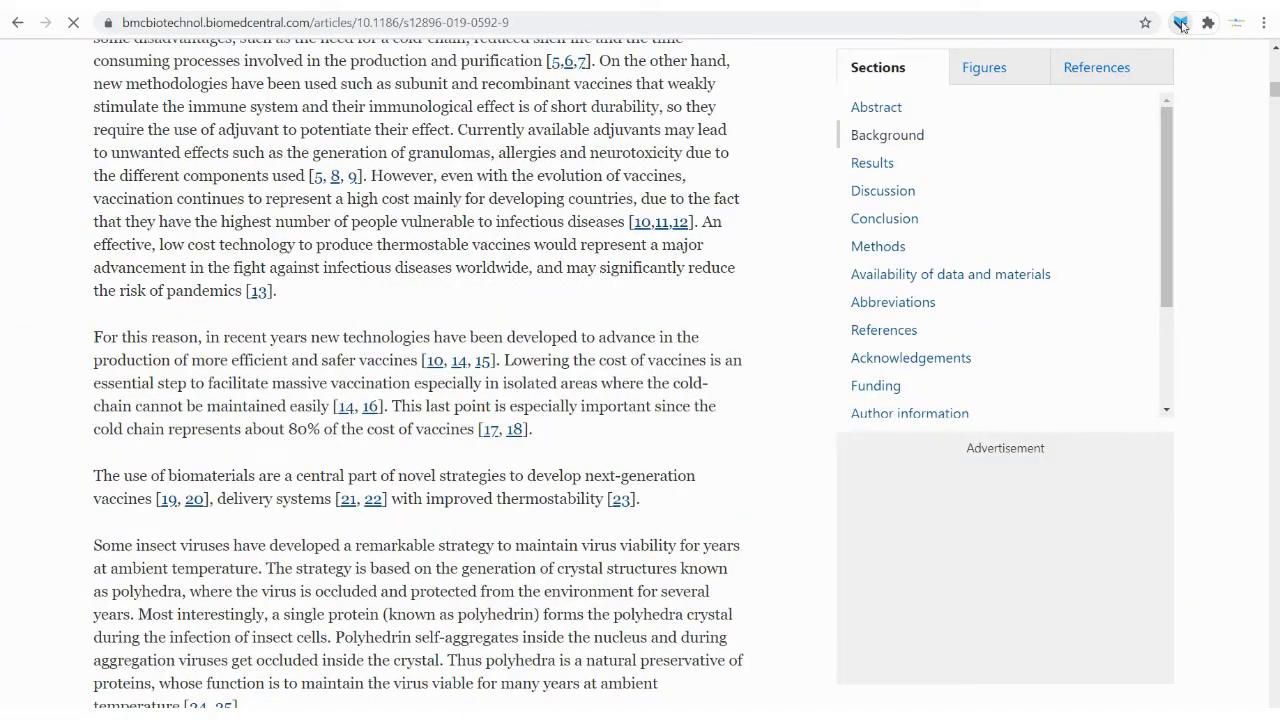
Save the vaccine article to MyLOFT from the extension with the Medical Article tag.
left_click(1180, 22)
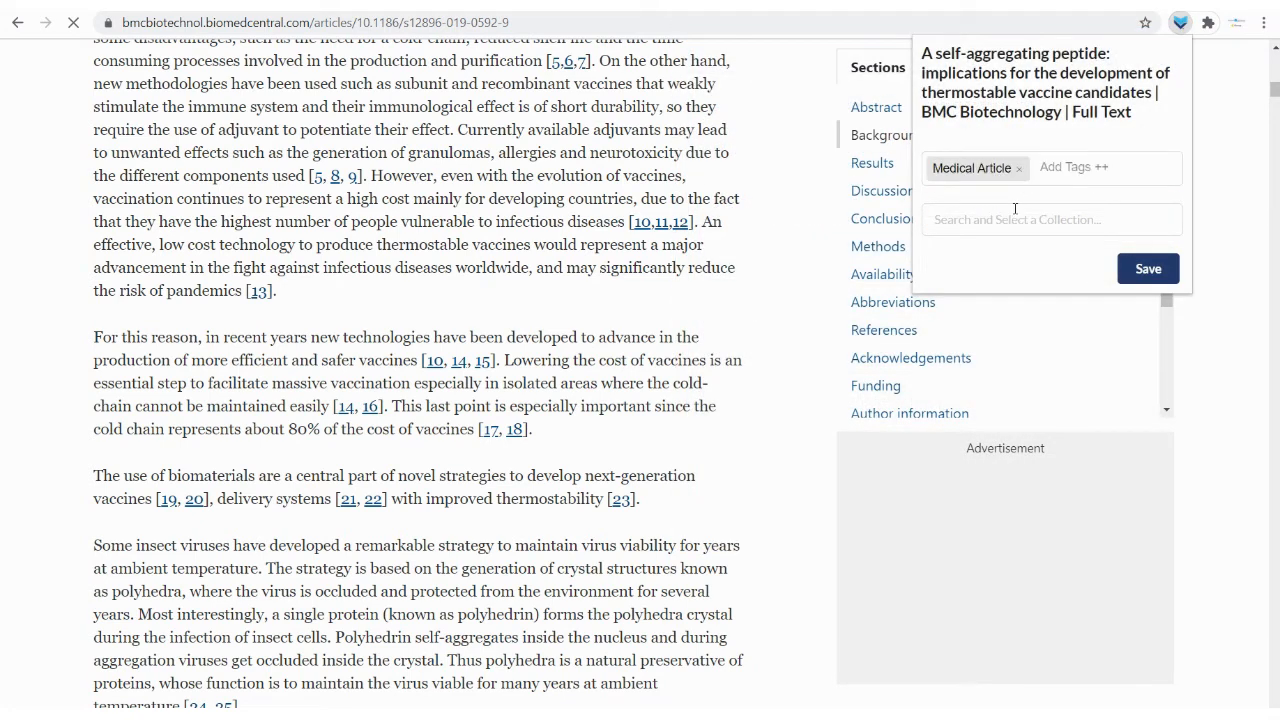
left_click(1052, 218)
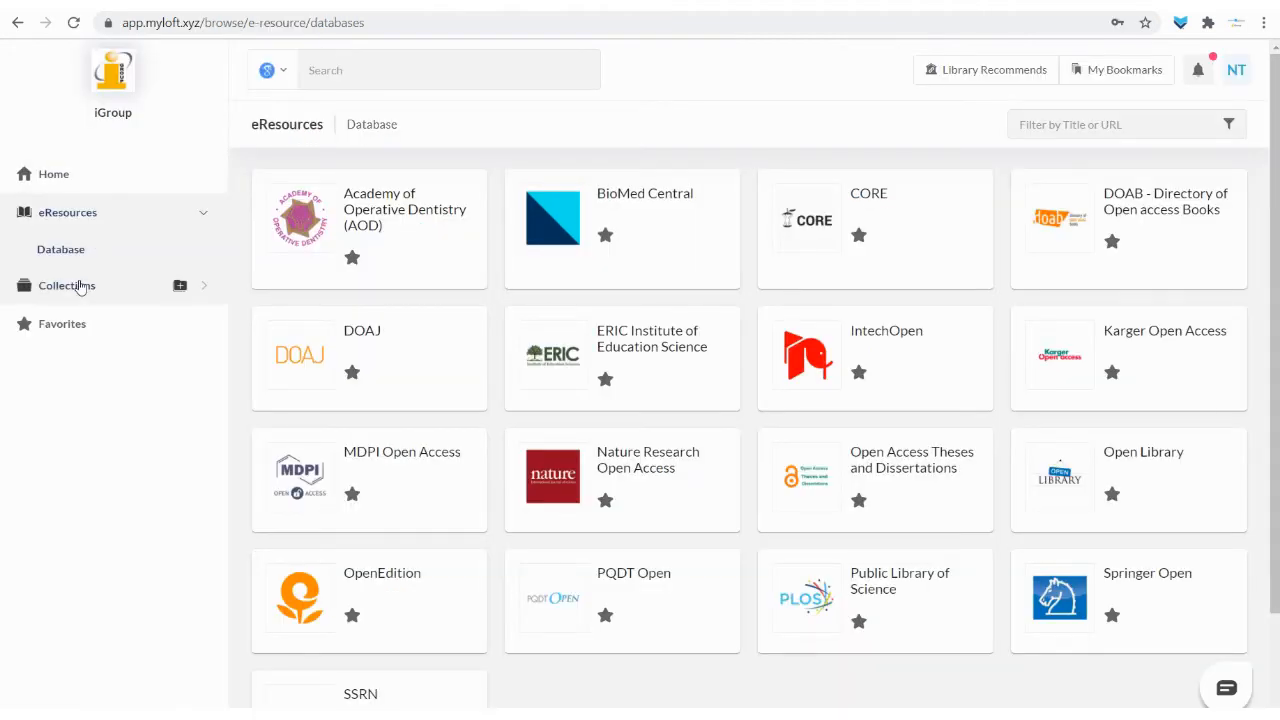
Move the article from General Collection to the Medical Article collection, then view Favorites.
left_click(68, 284)
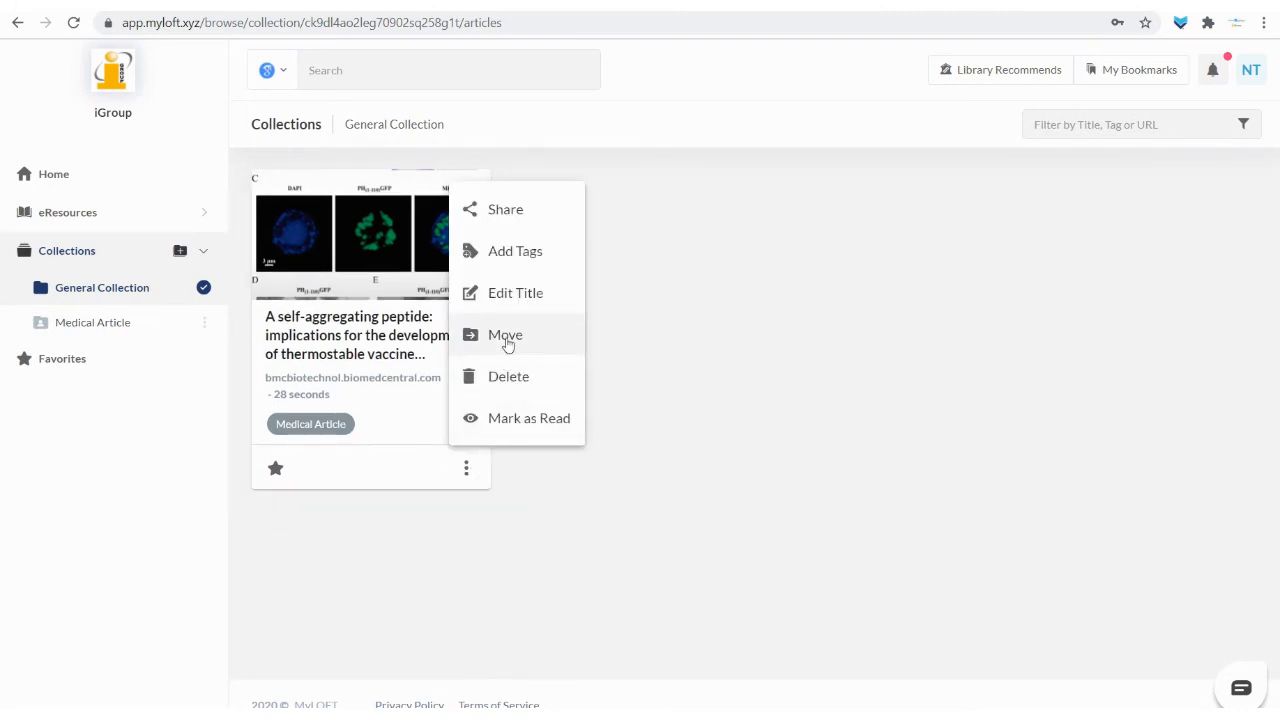
left_click(504, 334)
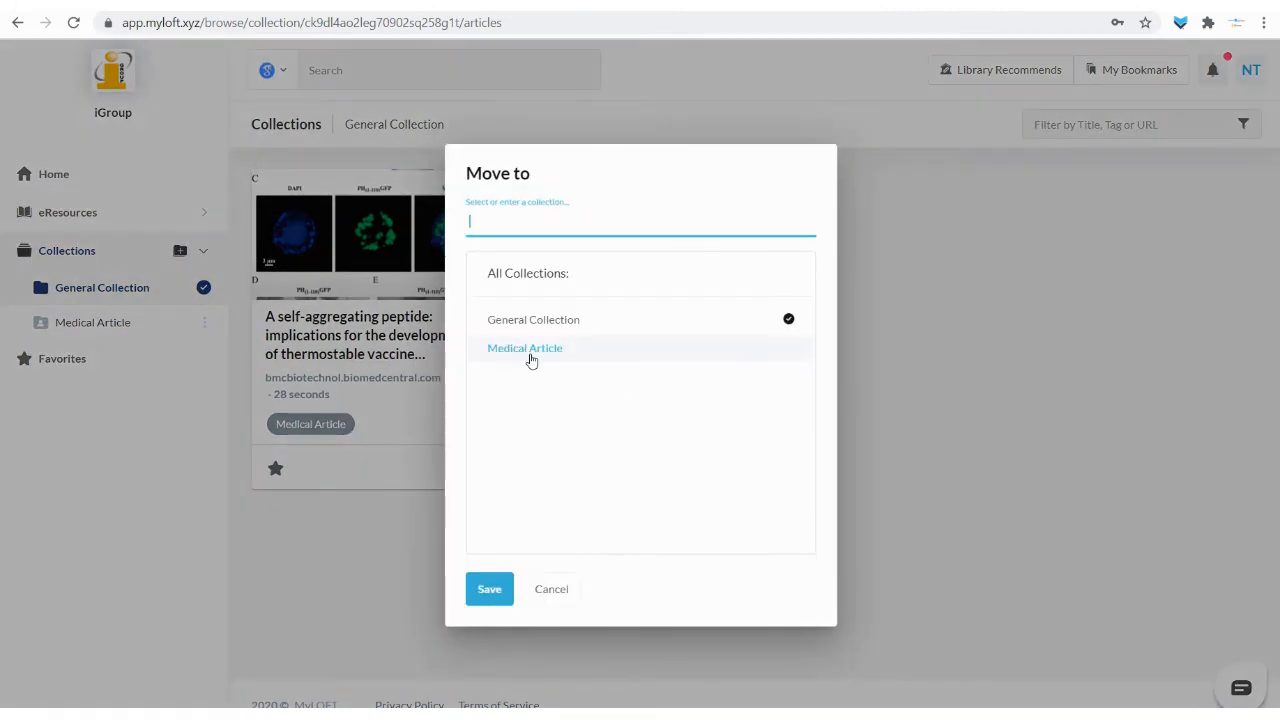
left_click(488, 588)
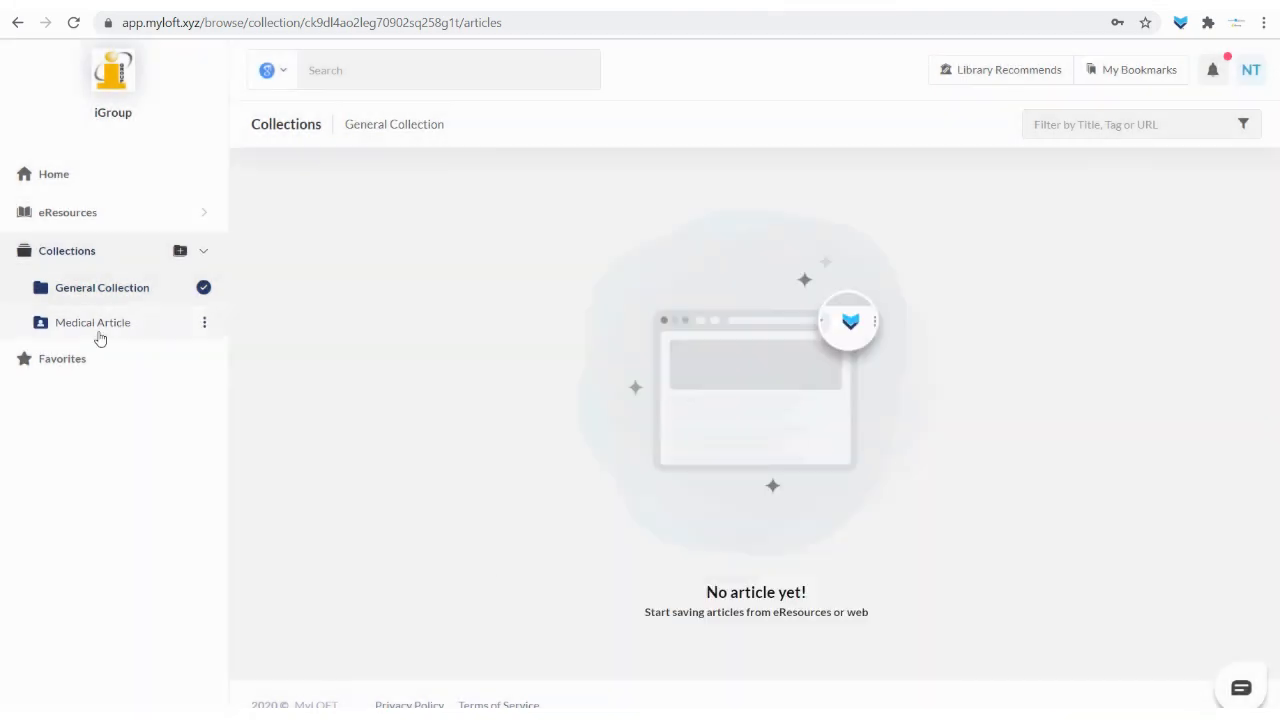
left_click(62, 288)
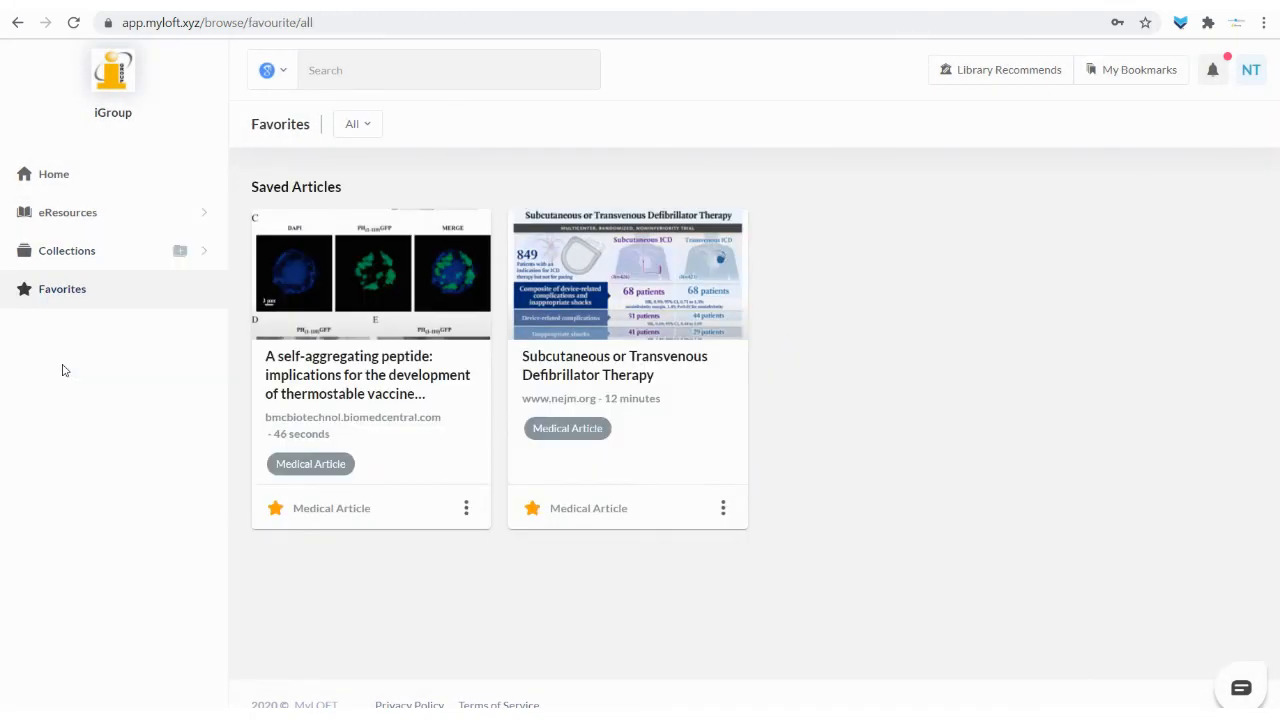